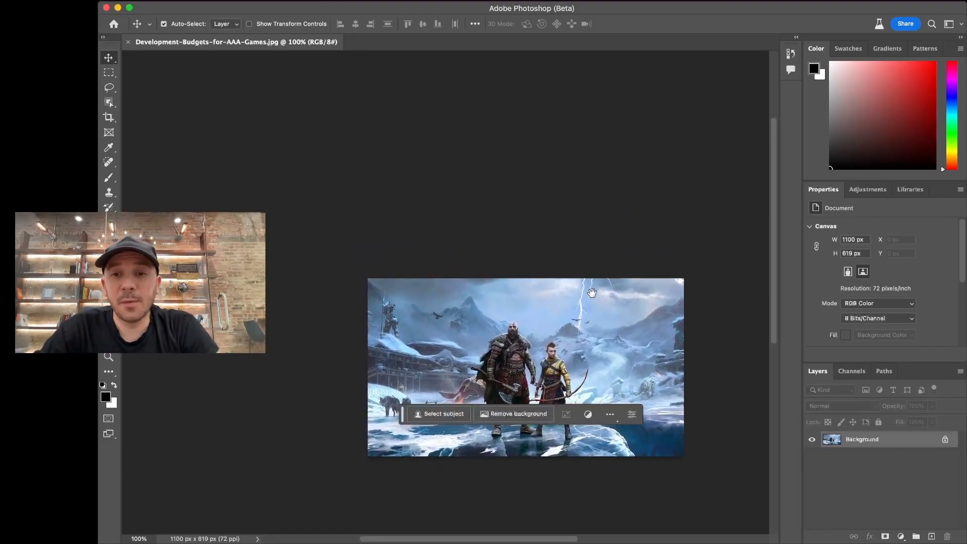
{"action": "mouse_move", "coordinate": [593, 311]}
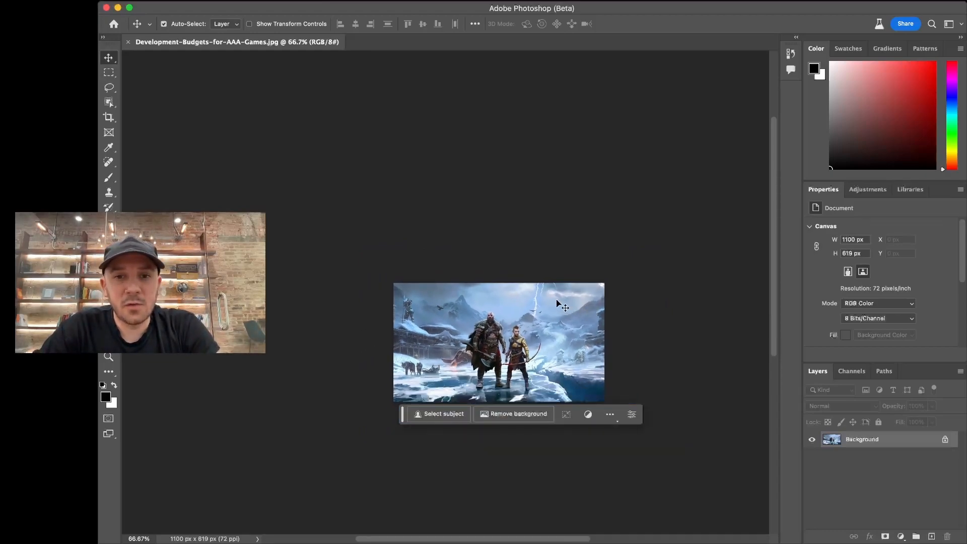
Step: Activate the Crop tool on the game artwork, viewed at 66.7% zoom
{"action": "left_click", "coordinate": [109, 117]}
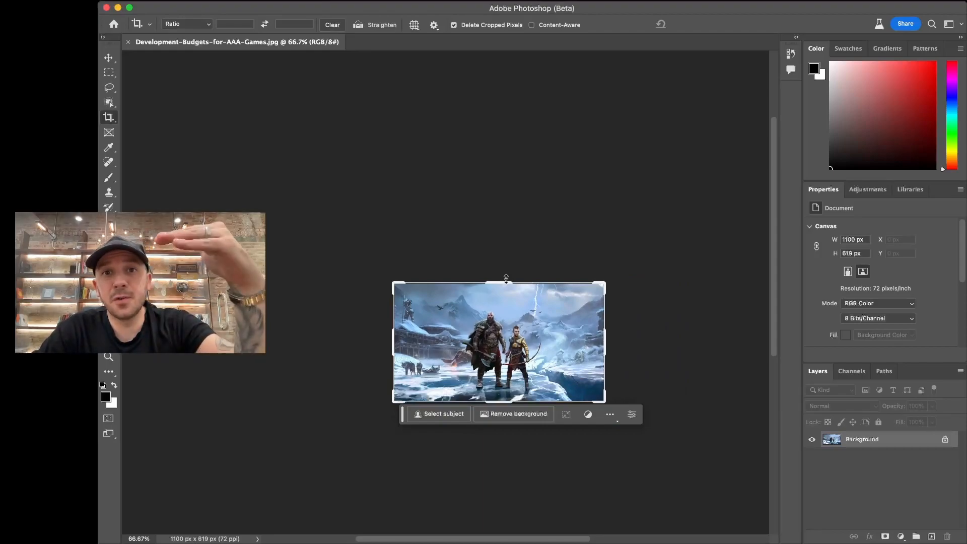
Step: Drag the top crop edge upward to make a tall 1100 × 1773 px portrait canvas
{"action": "left_click_drag", "start_coordinate": [506, 278], "coordinate": [505, 180]}
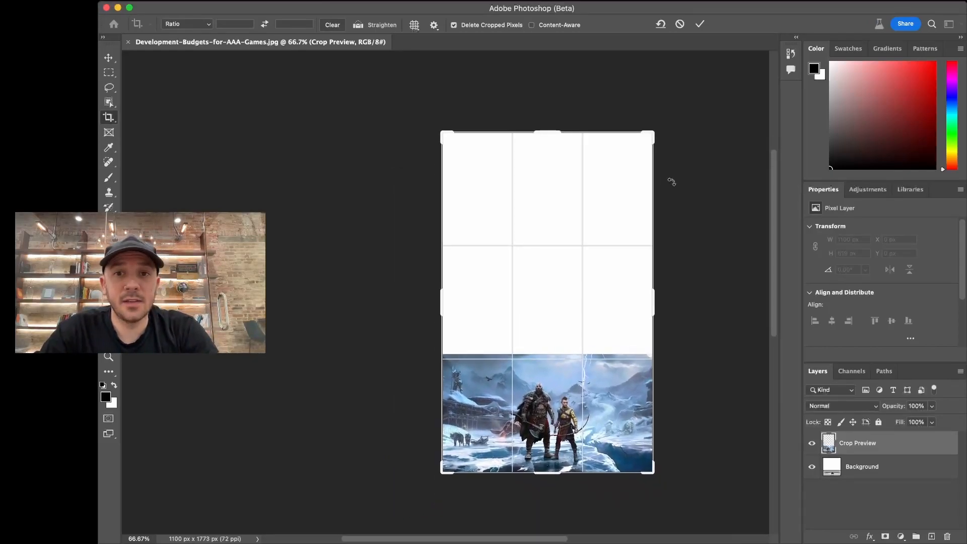
{"action": "mouse_move", "coordinate": [618, 235]}
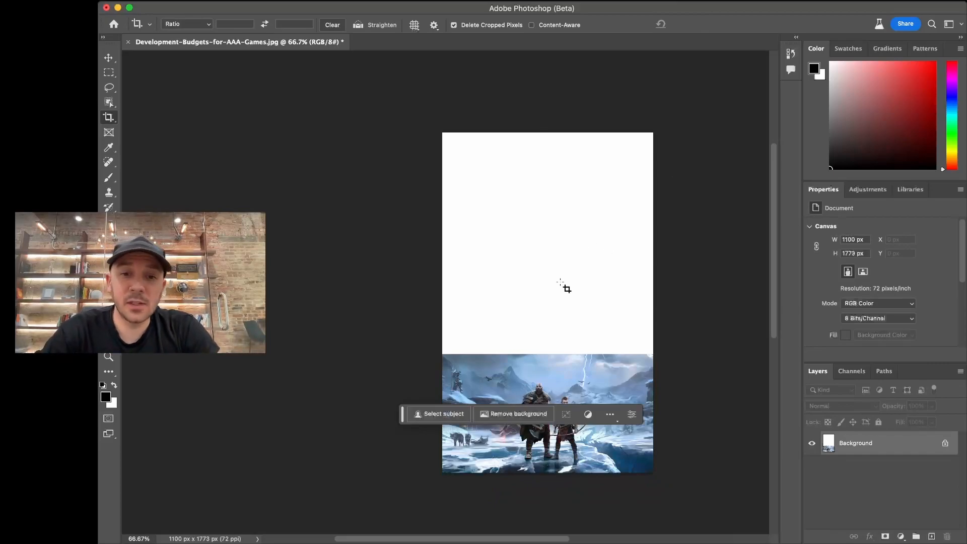
{"action": "mouse_move", "coordinate": [400, 420]}
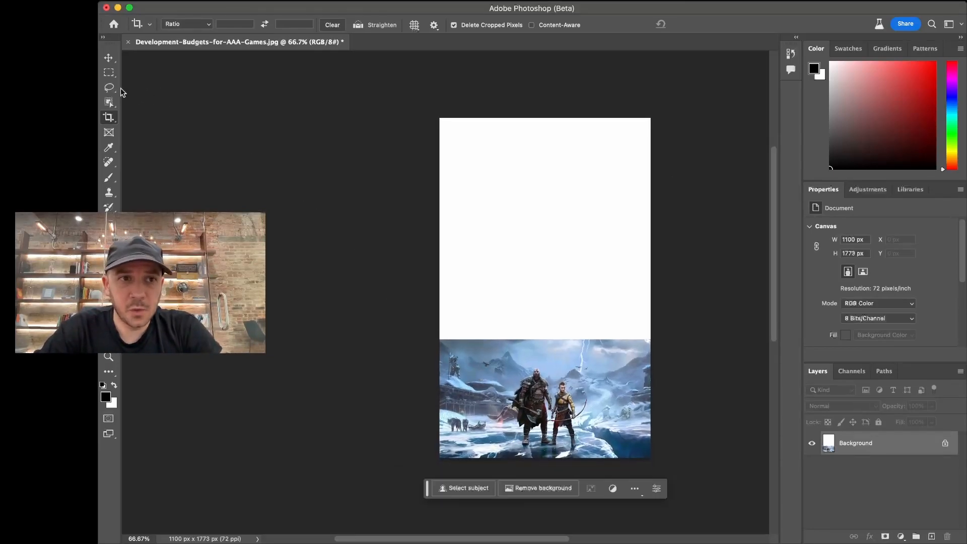
Step: Marquee-select the full-width blank area, overlapping just inside the artwork's top edge
{"action": "left_click", "coordinate": [108, 72]}
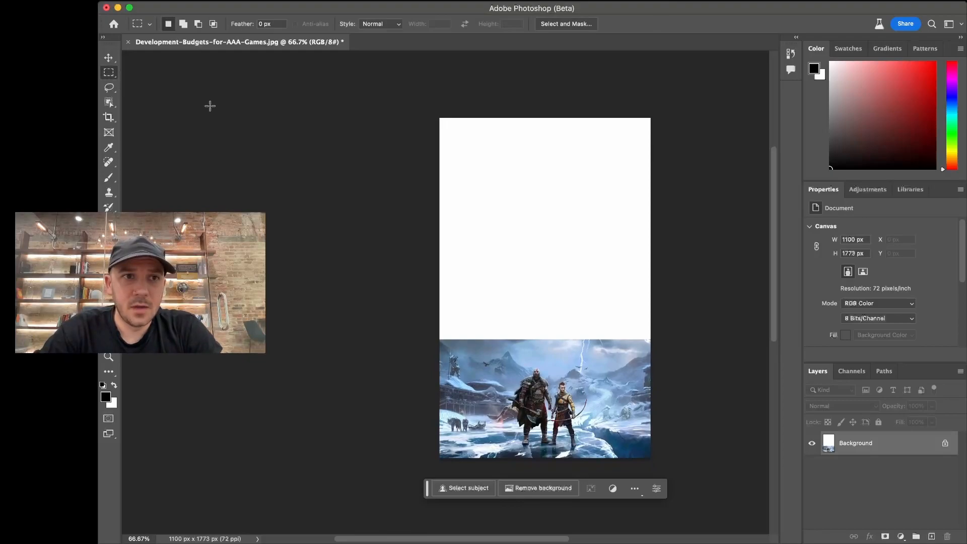
{"action": "mouse_move", "coordinate": [110, 72]}
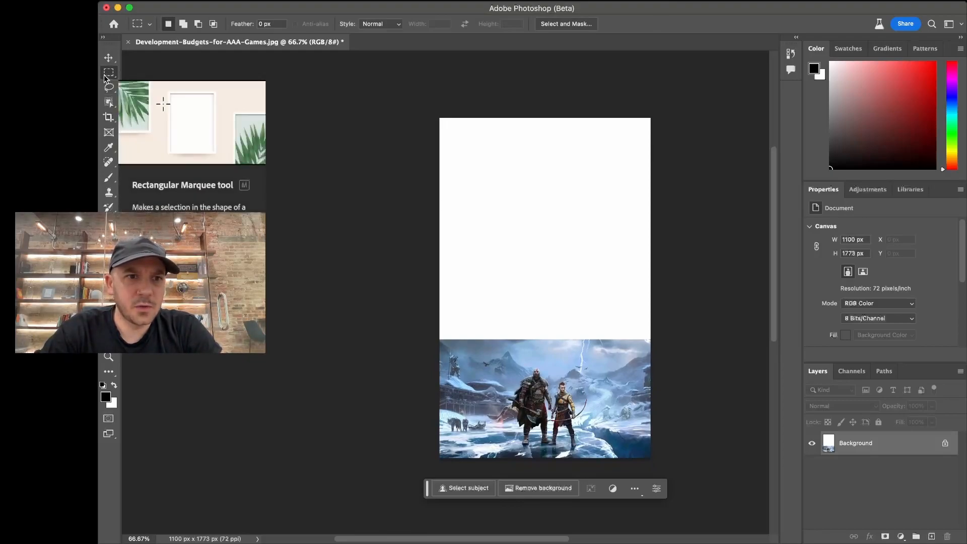
{"action": "left_click_drag", "start_coordinate": [432, 116], "coordinate": [433, 115]}
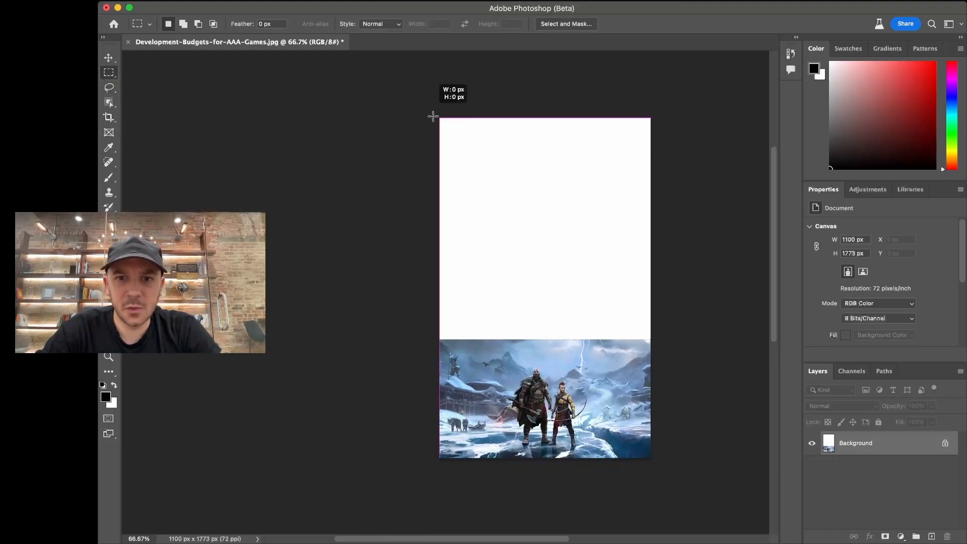
{"action": "left_click_drag", "start_coordinate": [439, 118], "coordinate": [629, 321]}
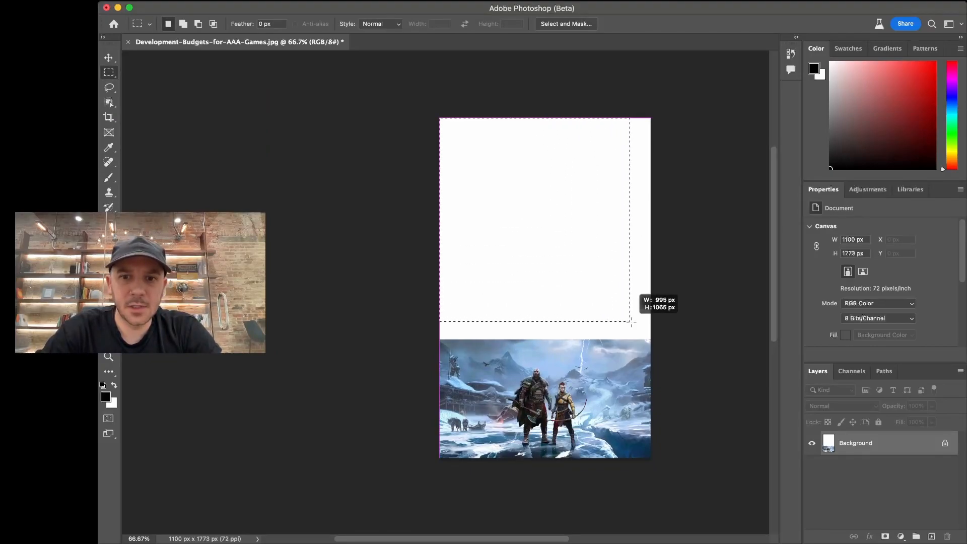
{"action": "left_click_drag", "start_coordinate": [629, 321], "coordinate": [650, 351]}
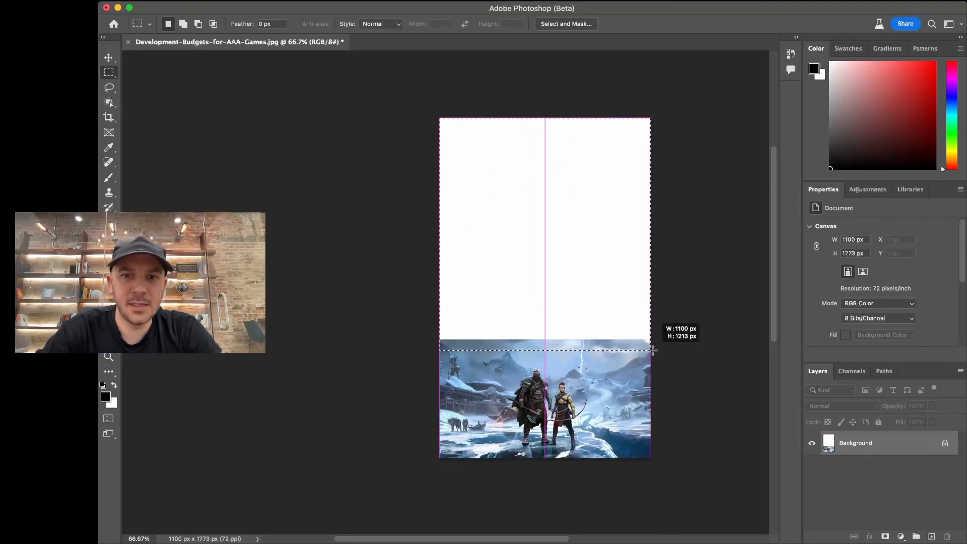
{"action": "left_click_drag", "start_coordinate": [439, 120], "coordinate": [649, 351]}
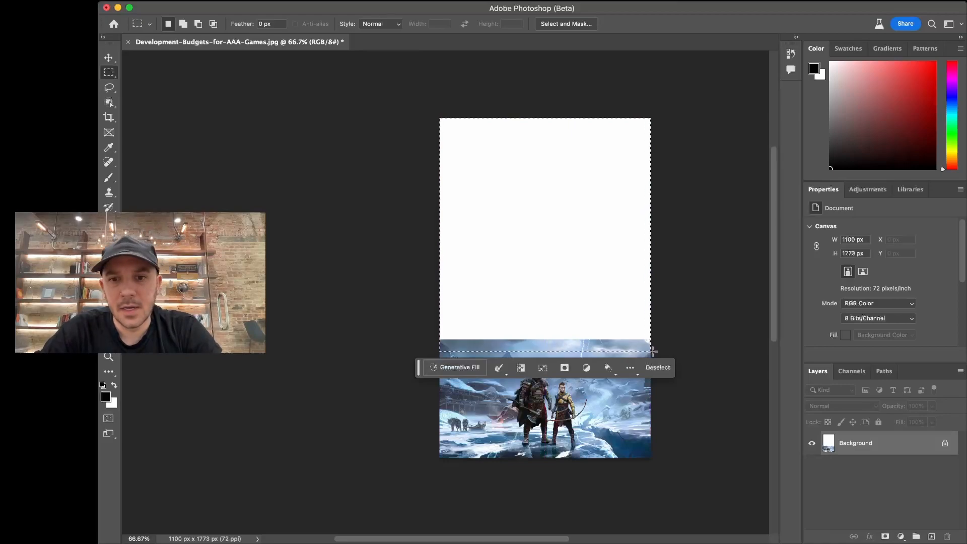
{"action": "mouse_move", "coordinate": [539, 314]}
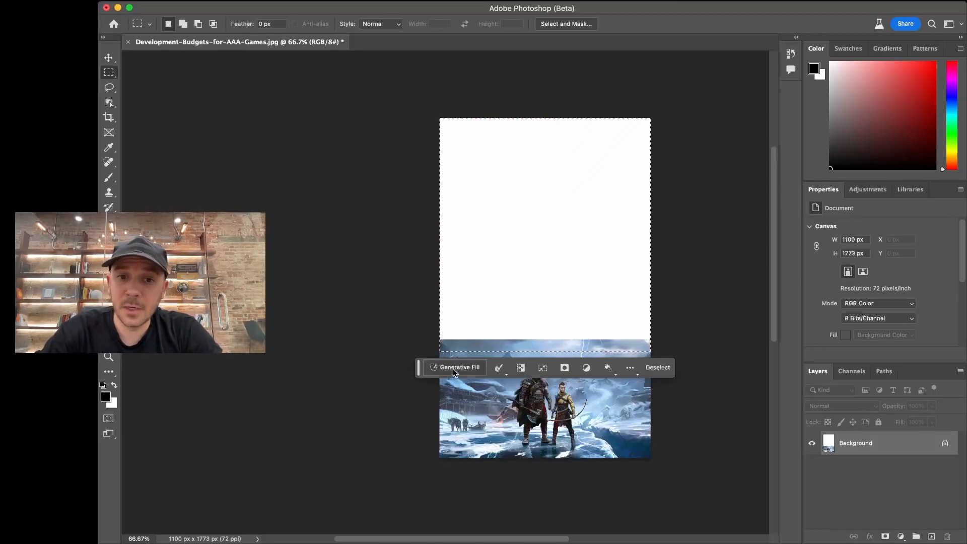
Step: Run Generative Fill on the selection with an empty prompt
{"action": "left_click", "coordinate": [458, 367]}
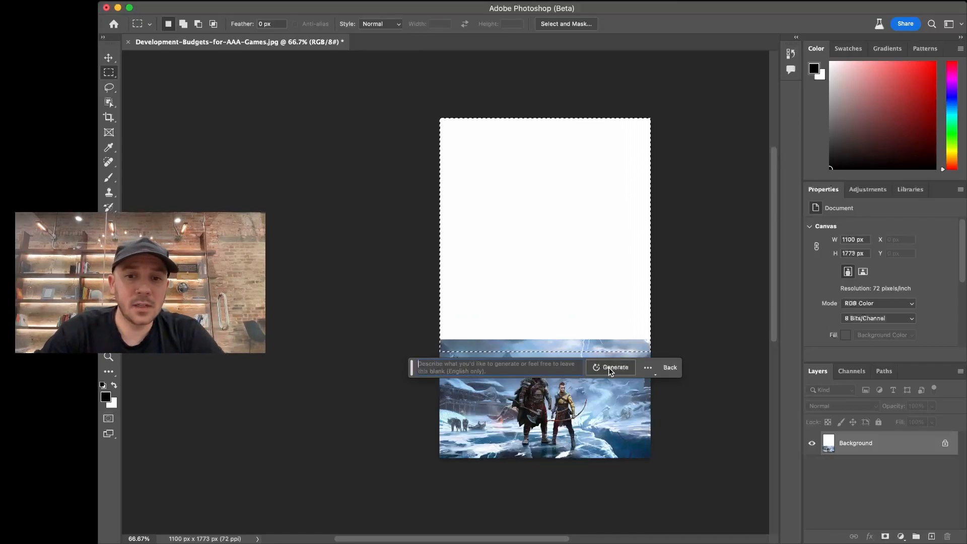
{"action": "left_click", "coordinate": [614, 367]}
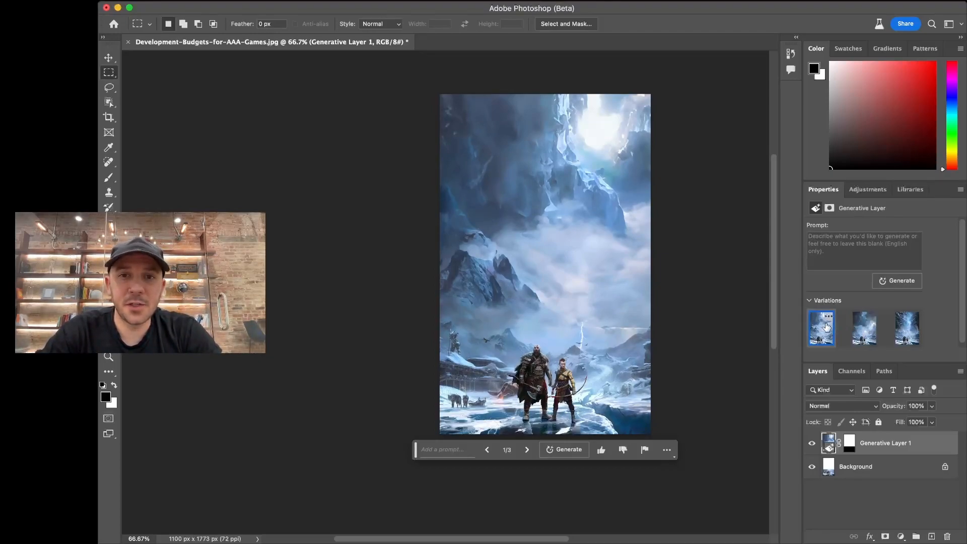
Step: Compare the three generated mountain-scene variations and return to the first
{"action": "left_click", "coordinate": [863, 327]}
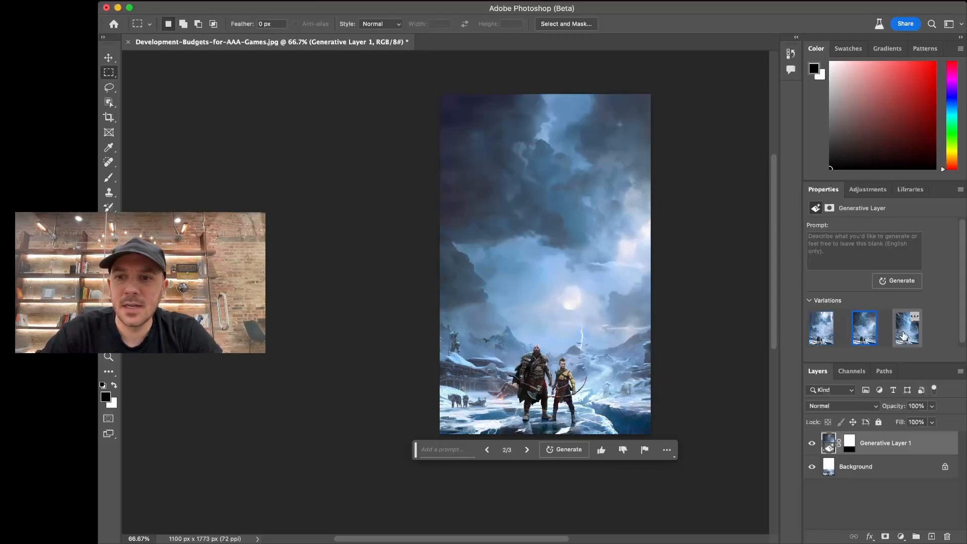
{"action": "left_click", "coordinate": [906, 327]}
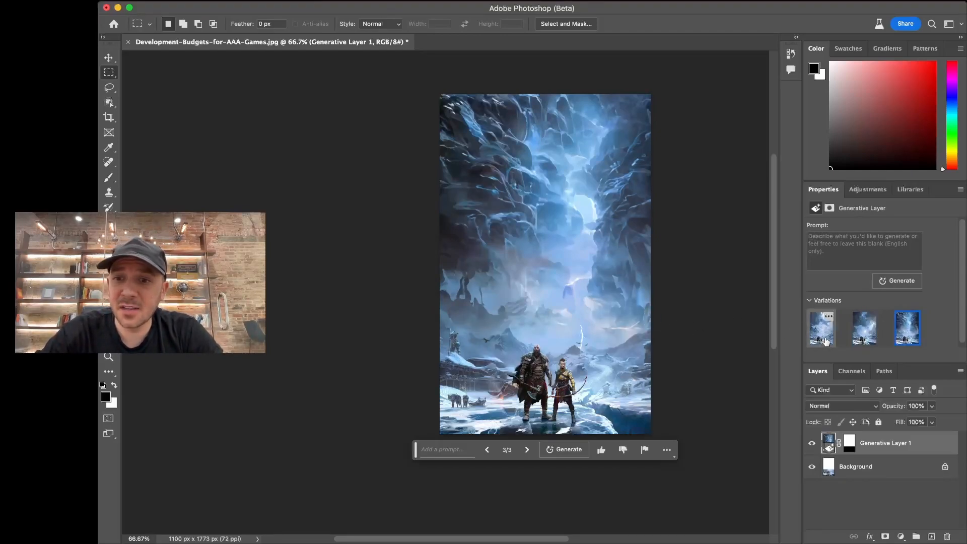
{"action": "left_click", "coordinate": [820, 328]}
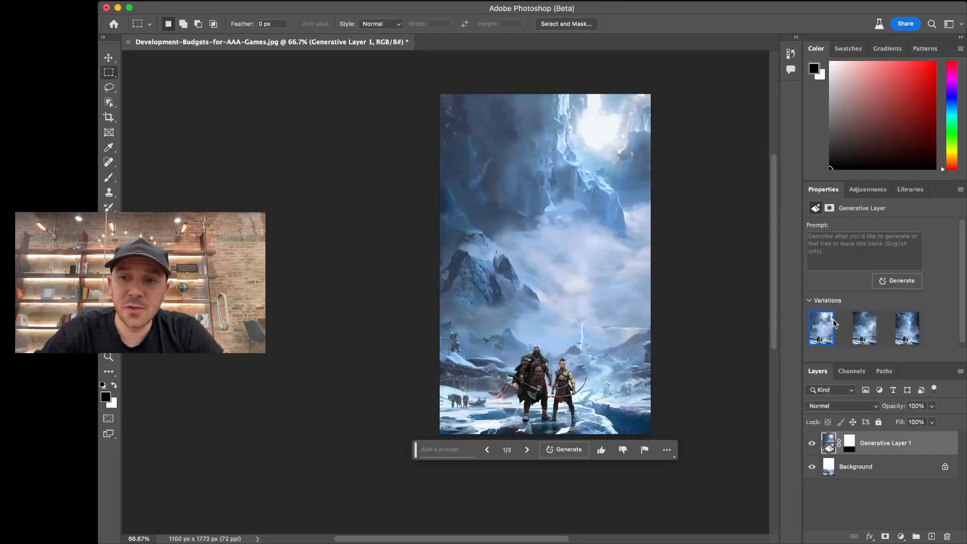
Step: Rate the first variation as a good result and dismiss the thank-you message
{"action": "right_click", "coordinate": [821, 328]}
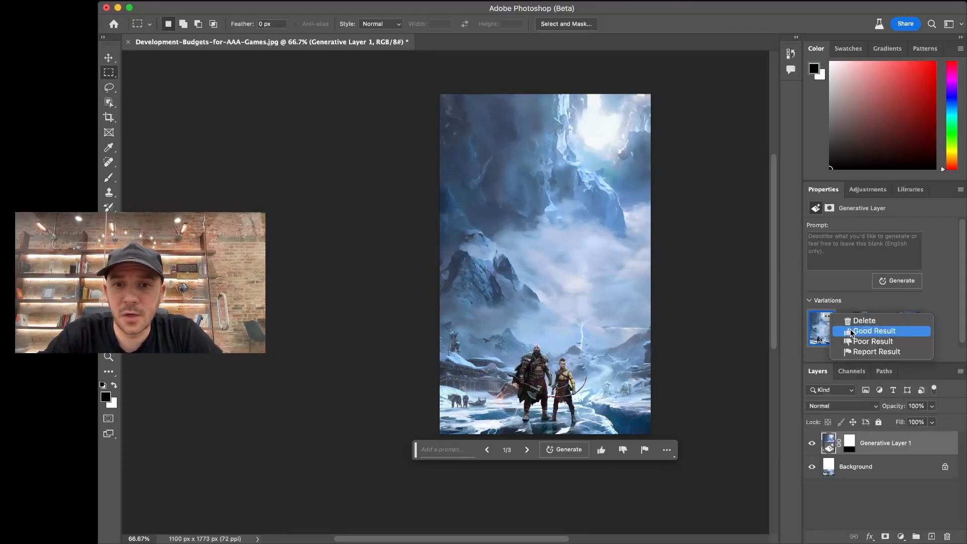
{"action": "left_click", "coordinate": [873, 330]}
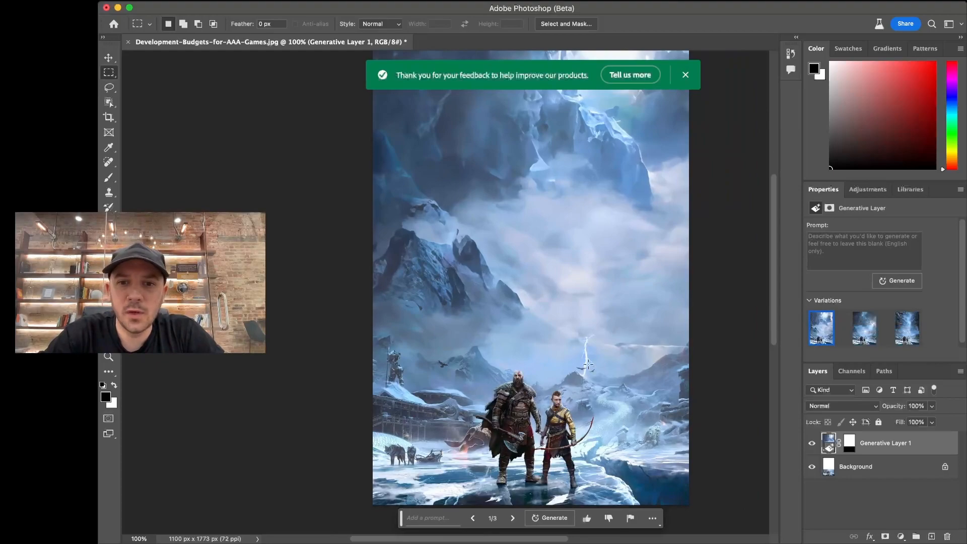
{"action": "left_click", "coordinate": [684, 74]}
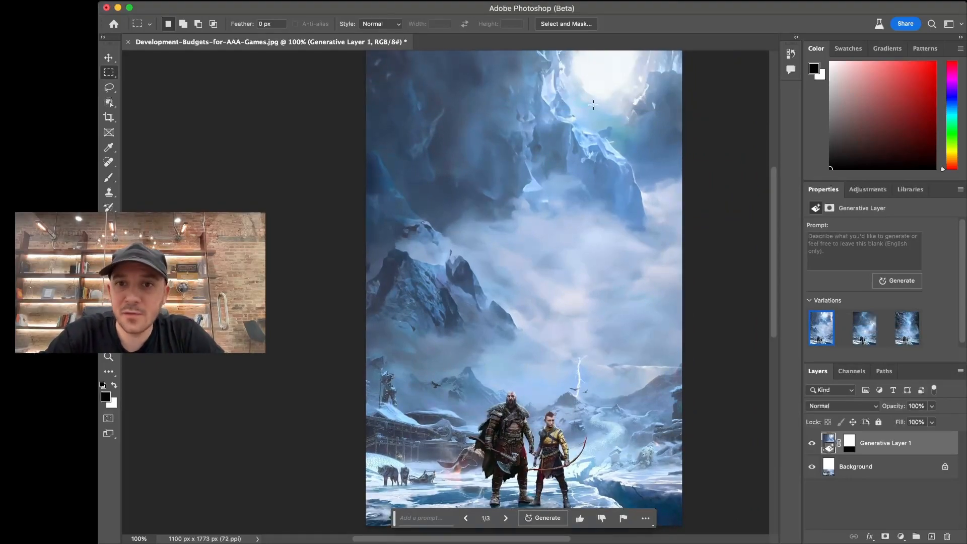
{"action": "mouse_move", "coordinate": [590, 60]}
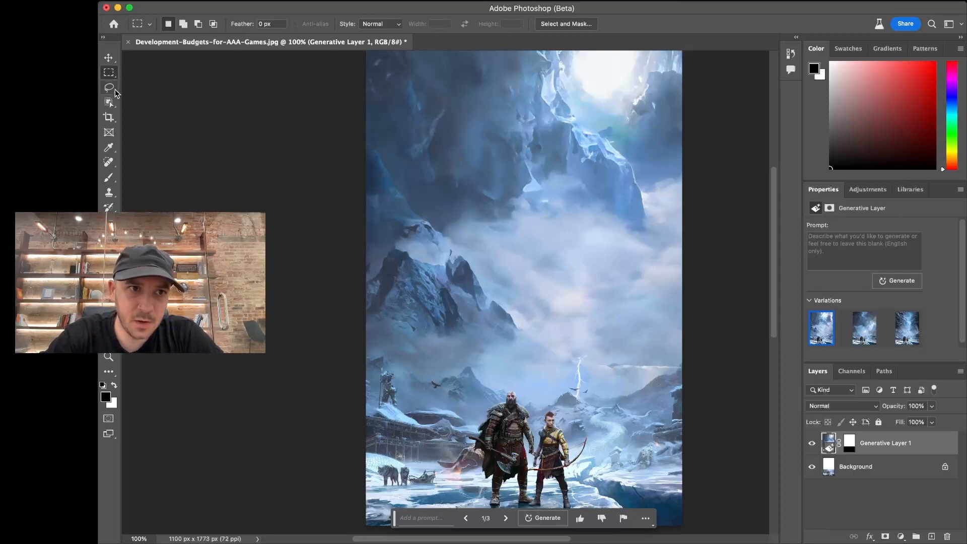
Step: Lasso a thin path to the top and generate with prompt 'Expand the lightning…'
{"action": "left_click", "coordinate": [109, 88]}
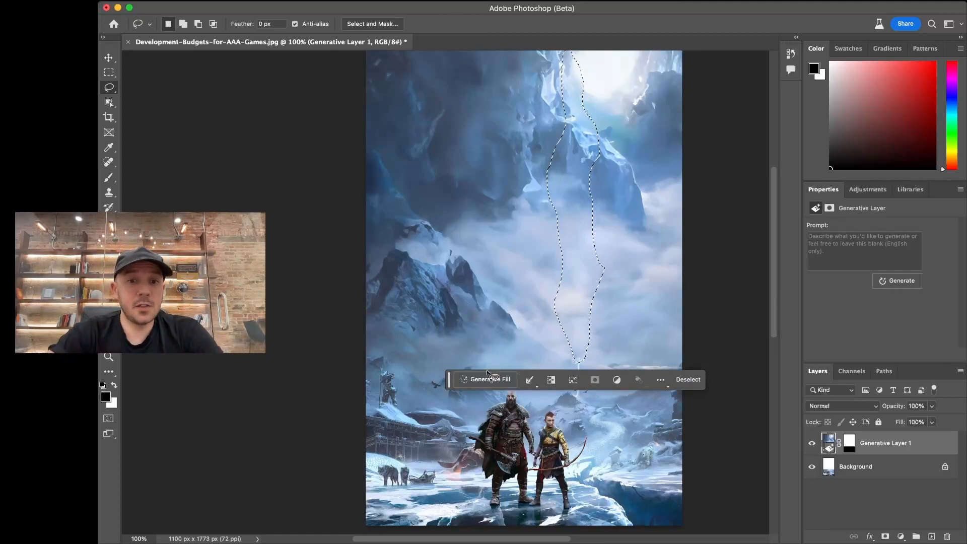
{"action": "left_click", "coordinate": [489, 379]}
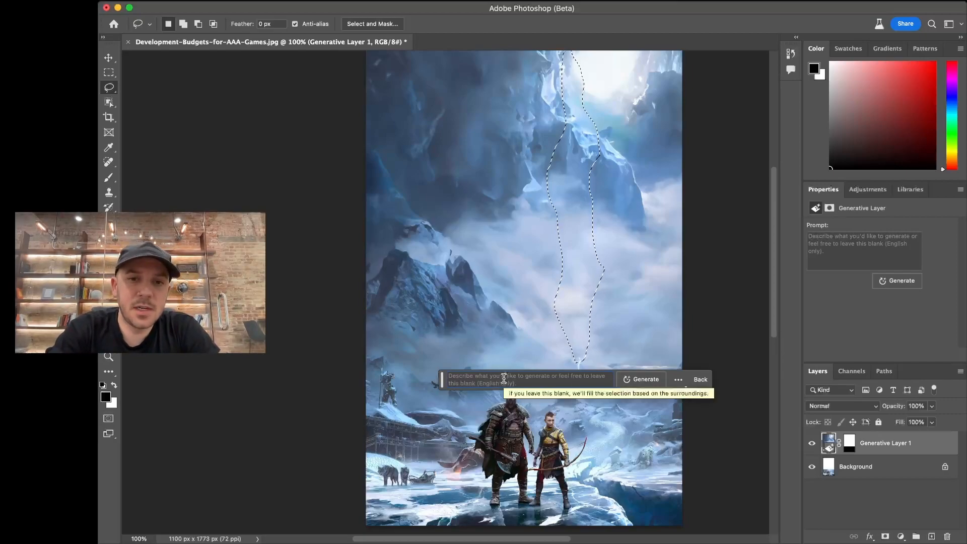
{"action": "type", "text": "Ex"}
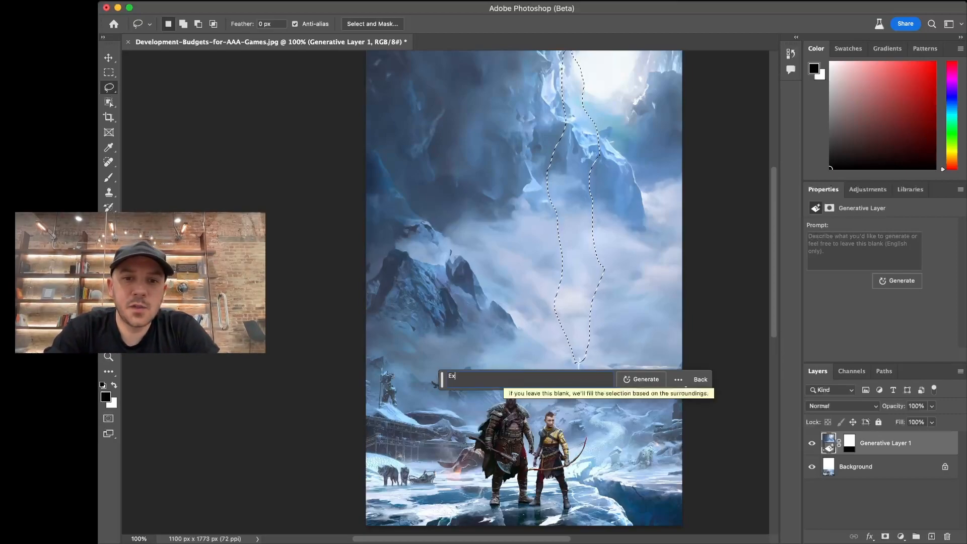
{"action": "type", "text": "Expand the lightning to the top of the"}
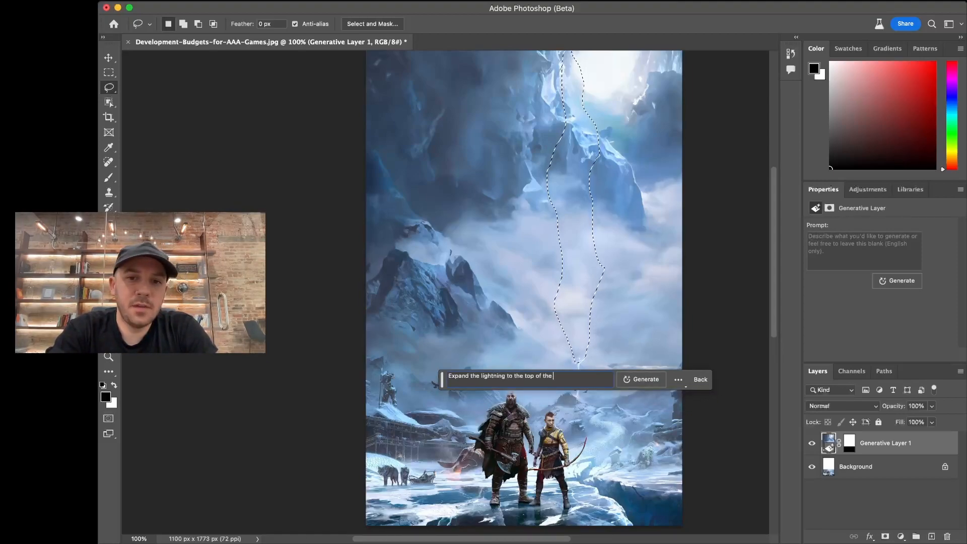
{"action": "type", "text": "image and use the same design from the image"}
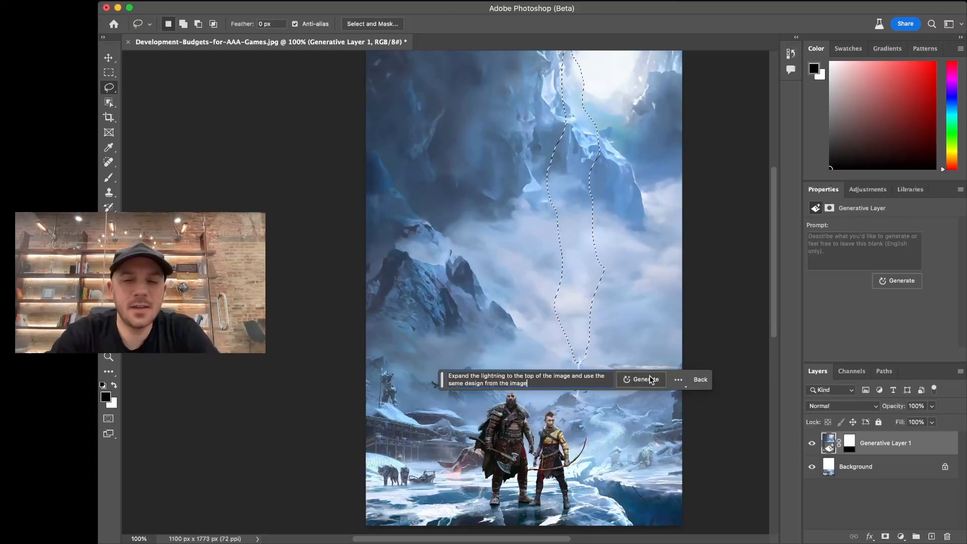
{"action": "mouse_move", "coordinate": [645, 379]}
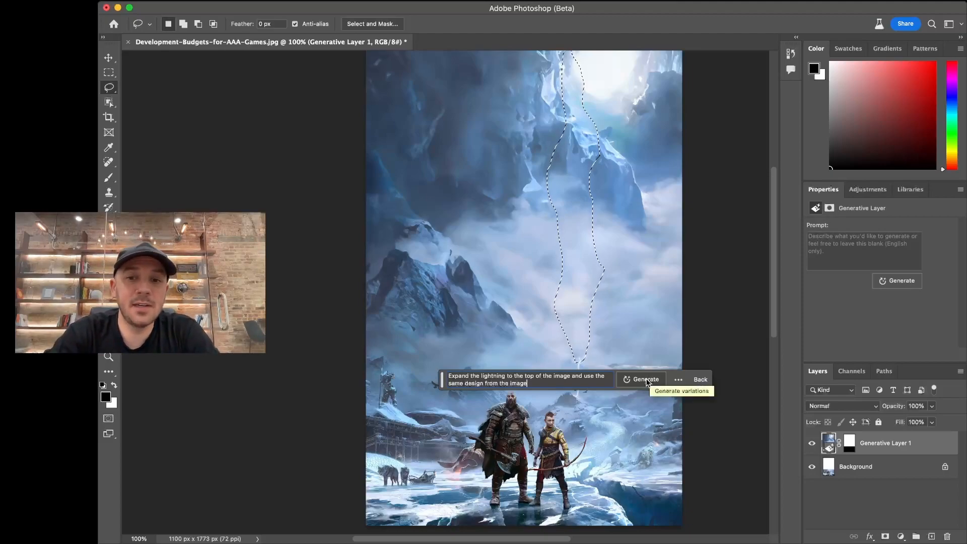
{"action": "left_click", "coordinate": [645, 378]}
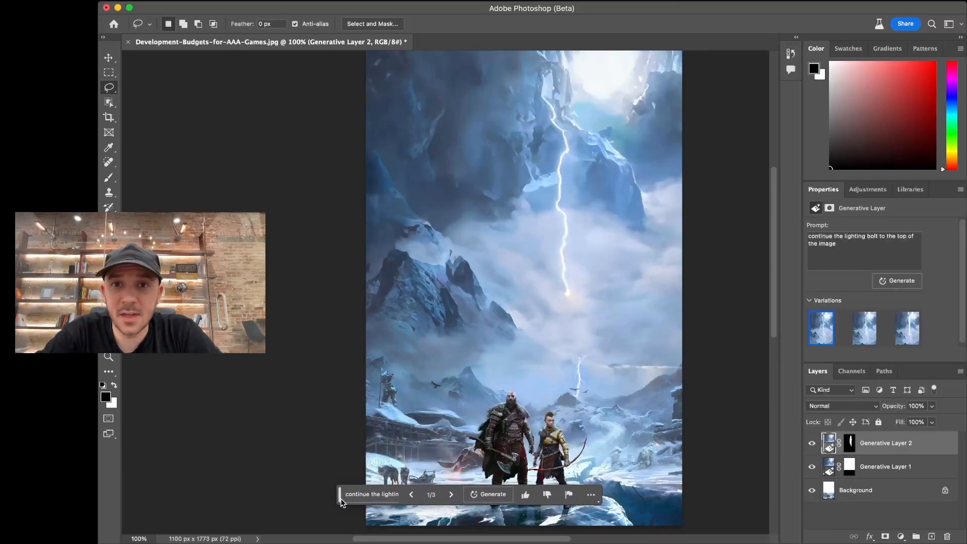
Step: Preview the three generated lightning variations
{"action": "left_click", "coordinate": [864, 327]}
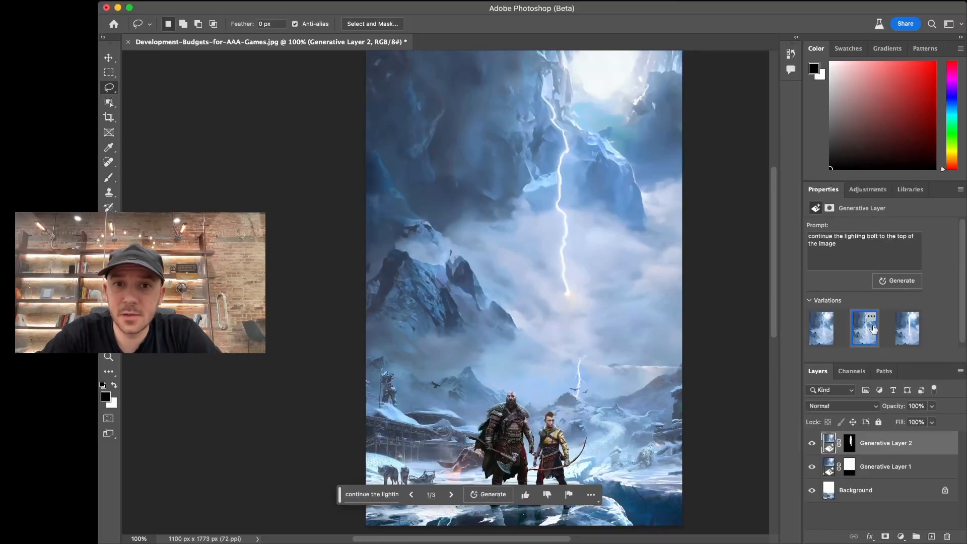
{"action": "left_click", "coordinate": [907, 328]}
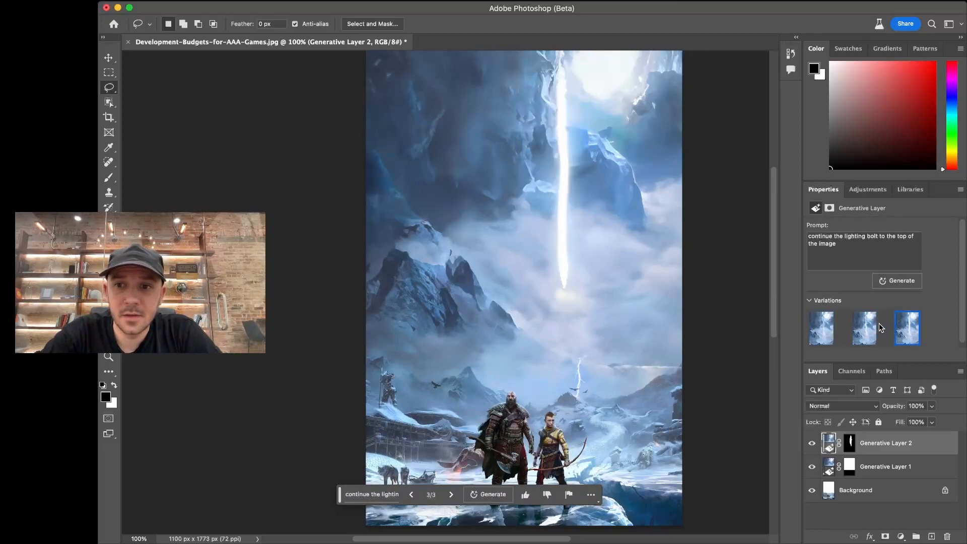
{"action": "left_click", "coordinate": [864, 327]}
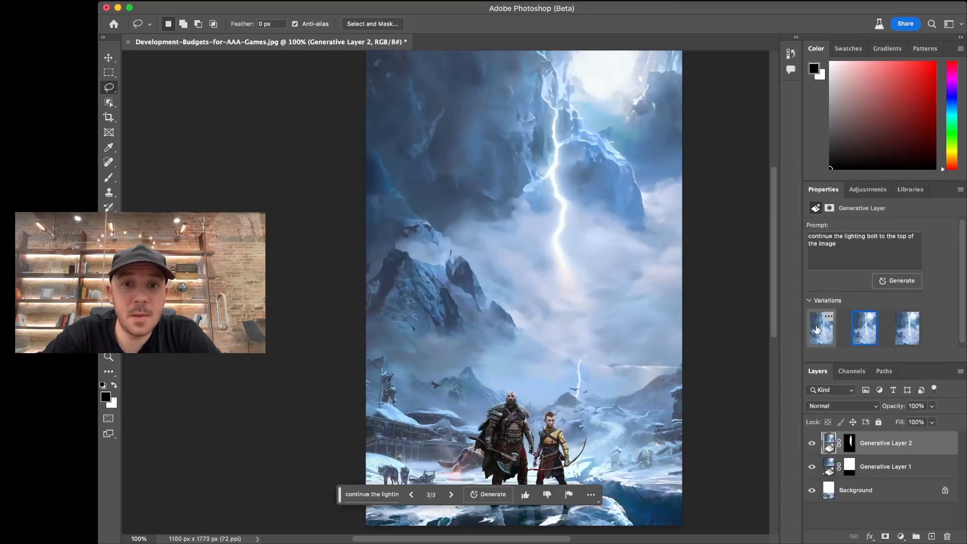
{"action": "left_click", "coordinate": [821, 327]}
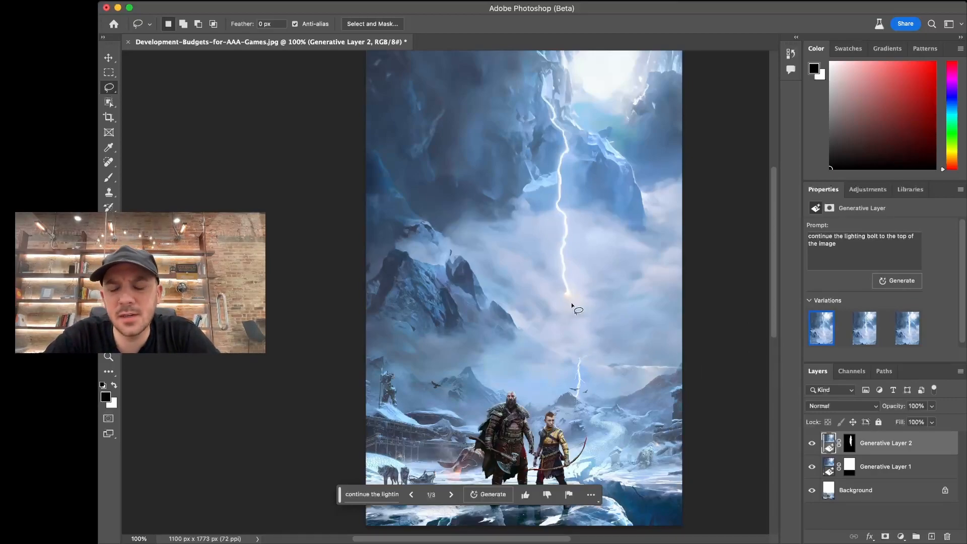
{"action": "mouse_move", "coordinate": [574, 305]}
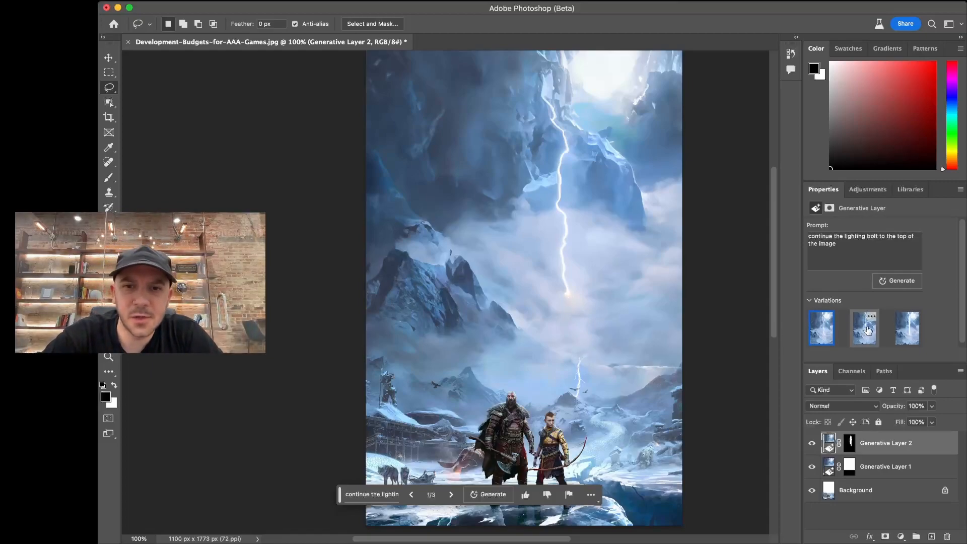
Step: Keep the second lightning variation and toggle the Background layer to check it
{"action": "left_click", "coordinate": [863, 328]}
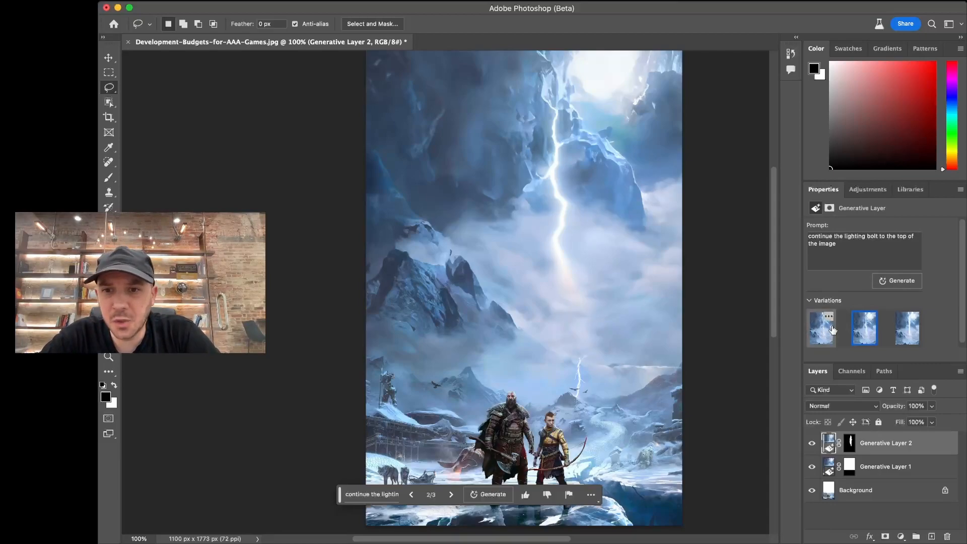
{"action": "left_click", "coordinate": [864, 327]}
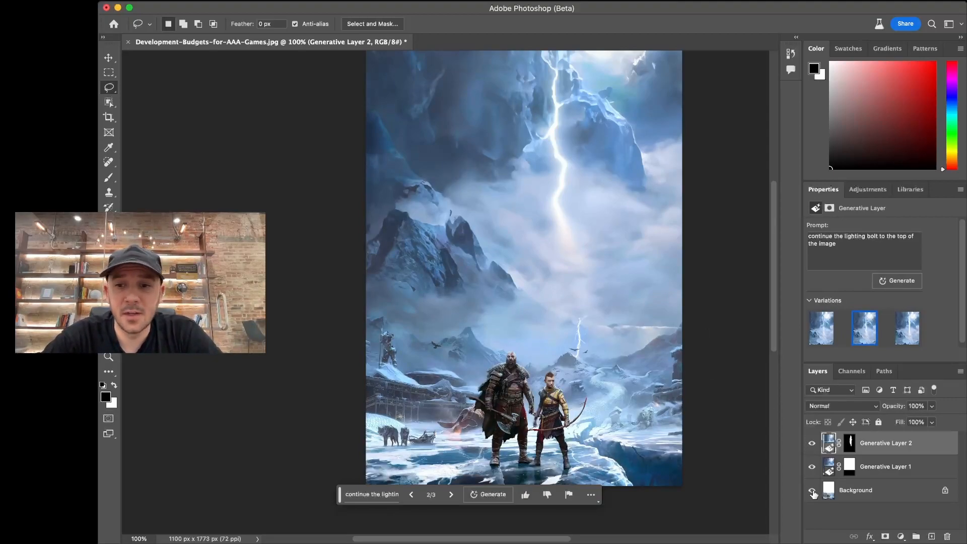
{"action": "left_click", "coordinate": [812, 490]}
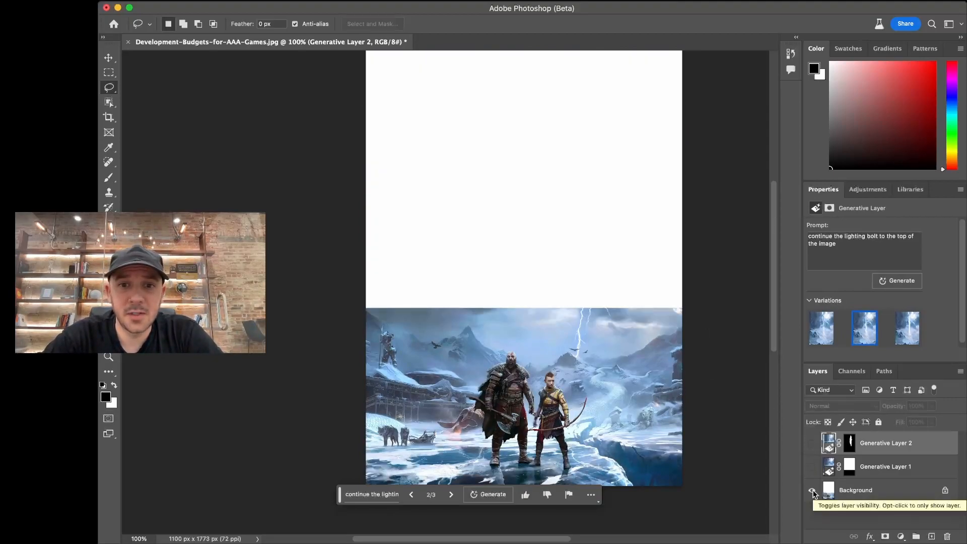
{"action": "left_click", "coordinate": [811, 489]}
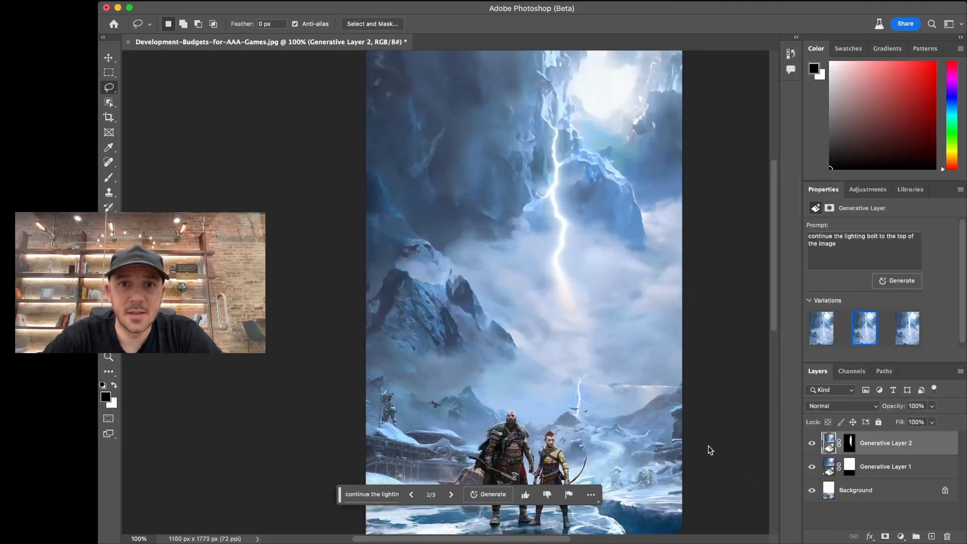